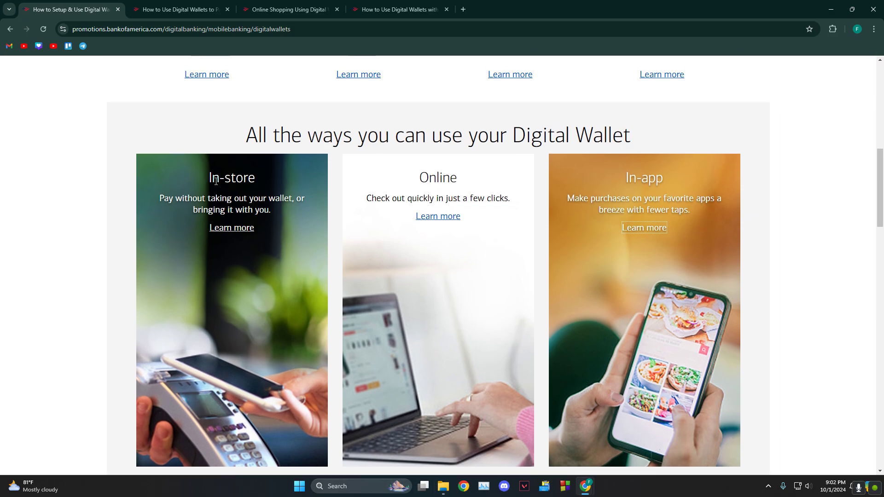
{"action": "mouse_move", "coordinate": [471, 194]}
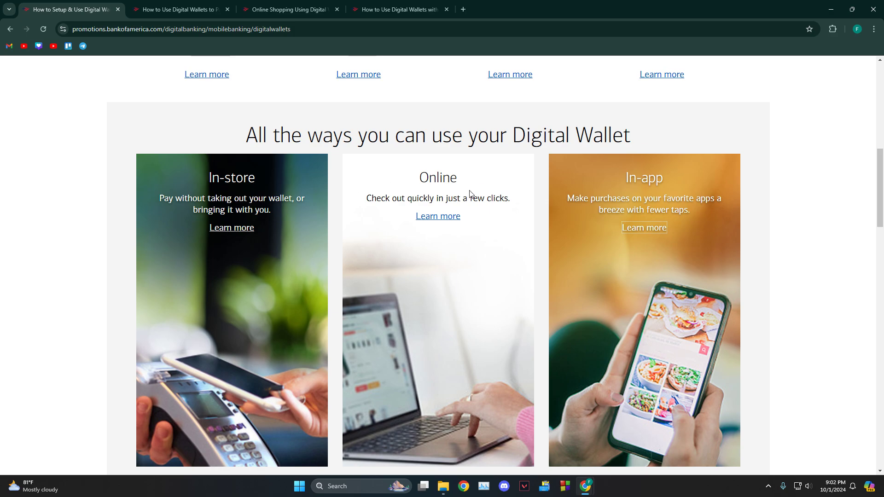
Review the In-store digital wallets page (Apple Pay, Google Pay, Samsung Pay), then move to the Online page
{"action": "scroll", "scroll_direction": "up", "scroll_amount": 3}
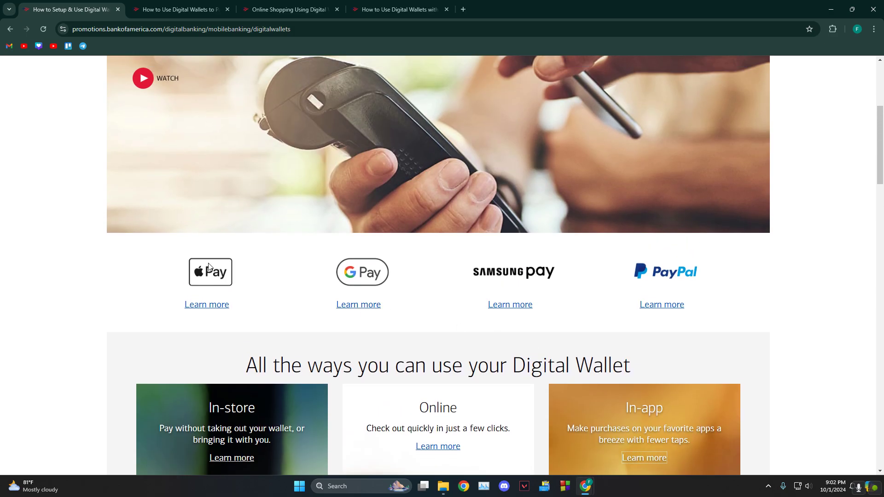
{"action": "mouse_move", "coordinate": [390, 330]}
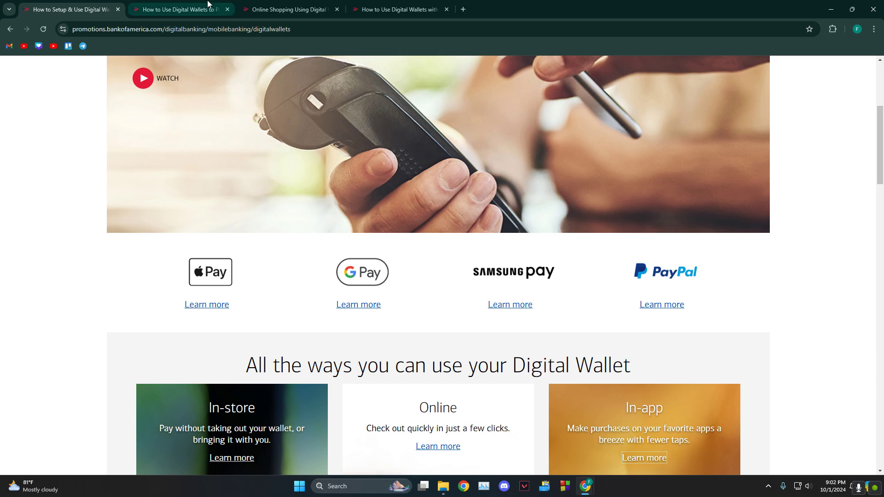
{"action": "left_click", "coordinate": [231, 457]}
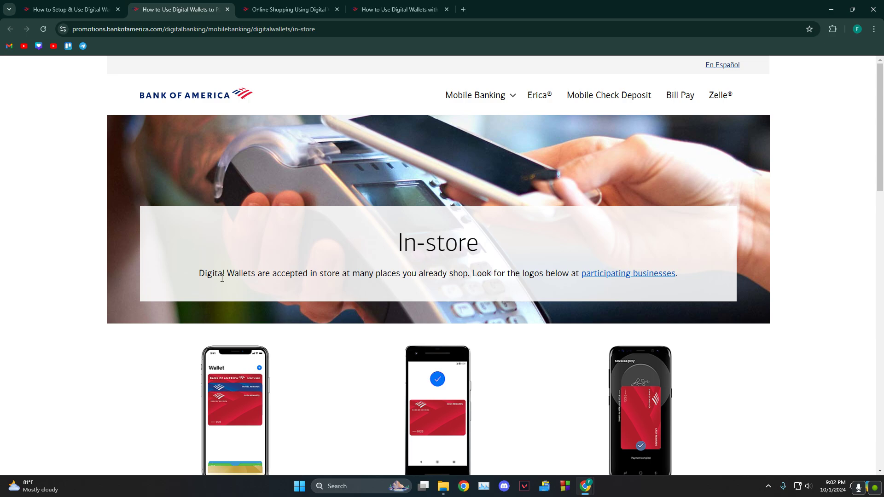
{"action": "scroll", "scroll_direction": "down", "scroll_amount": 3}
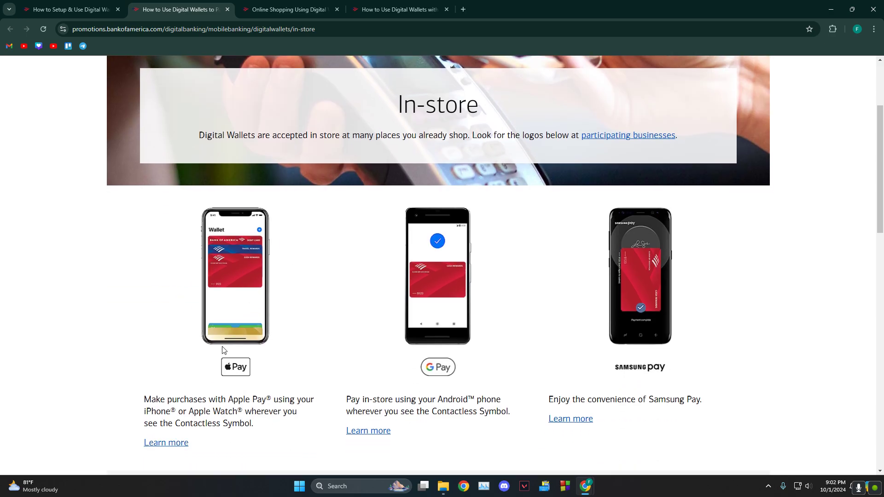
{"action": "mouse_move", "coordinate": [424, 357]}
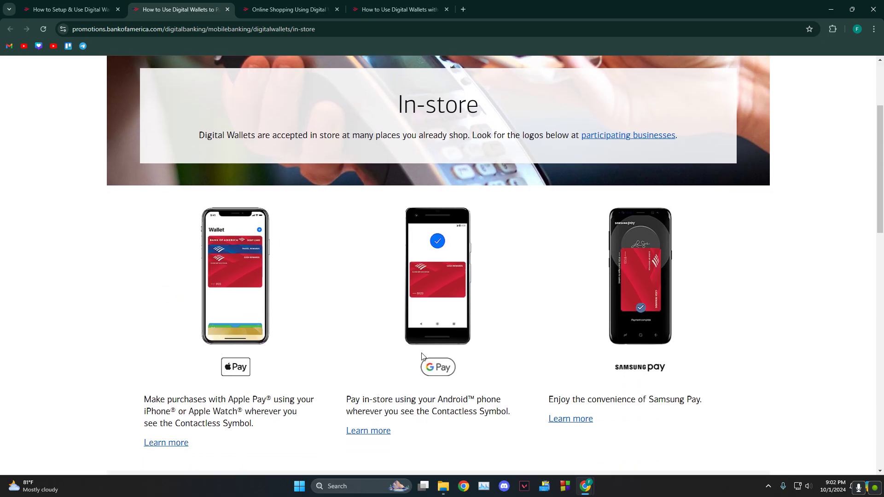
{"action": "mouse_move", "coordinate": [347, 373]}
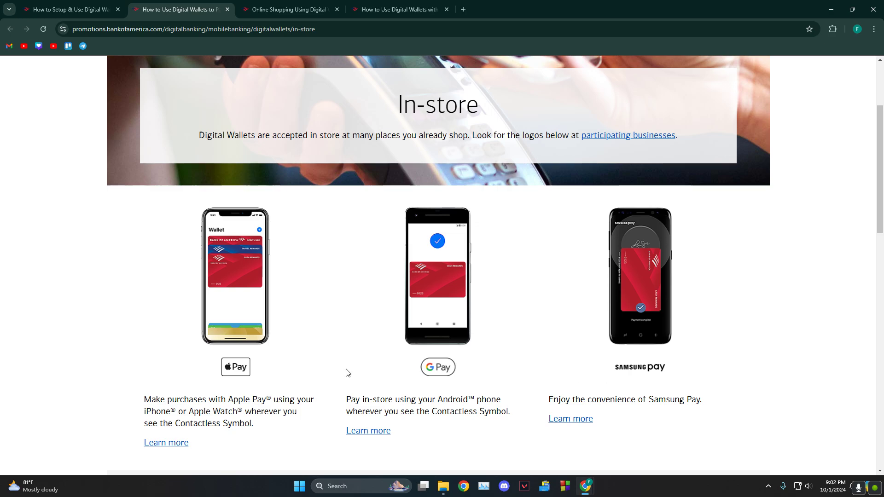
{"action": "mouse_move", "coordinate": [233, 315]}
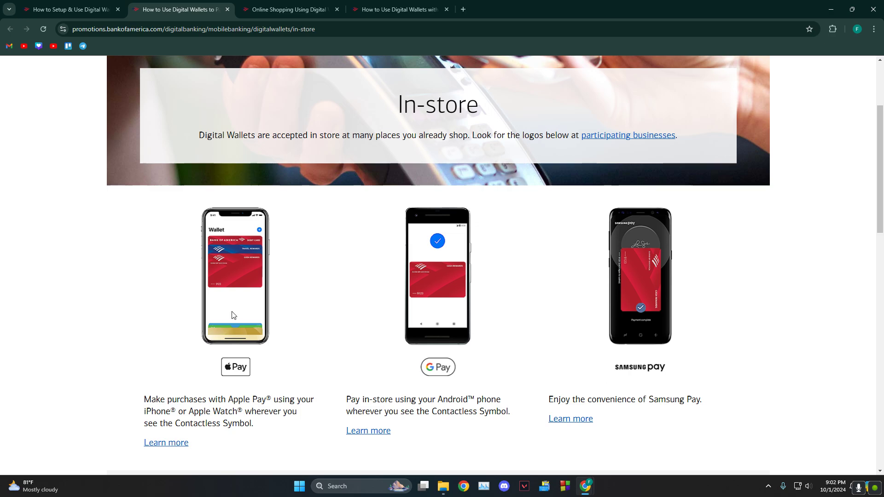
{"action": "mouse_move", "coordinate": [619, 384]}
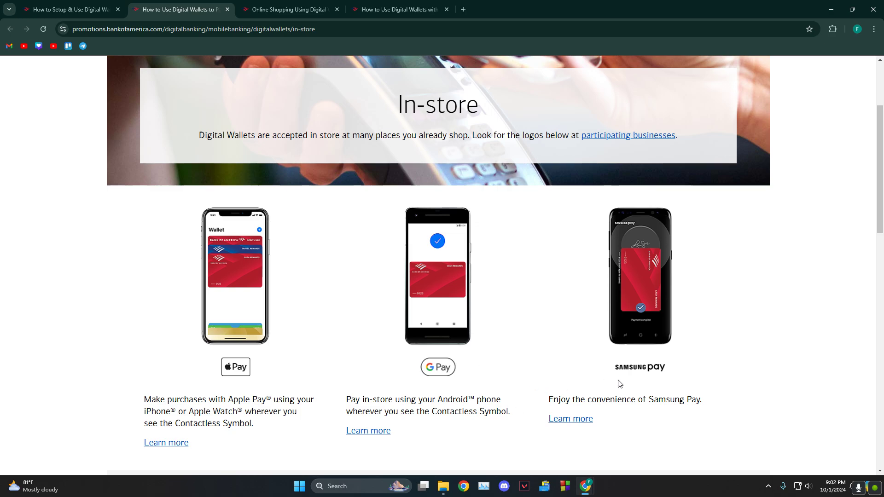
{"action": "left_click", "coordinate": [288, 10]}
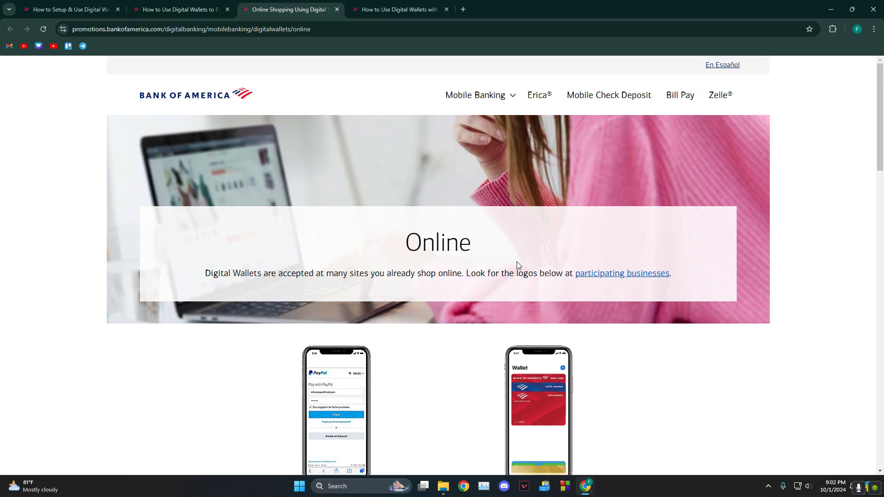
Review the Online page (PayPal, Apple Pay), then view the In-app page's Apple Pay, Google Pay and PayPal logos
{"action": "scroll", "scroll_direction": "down", "scroll_amount": 3}
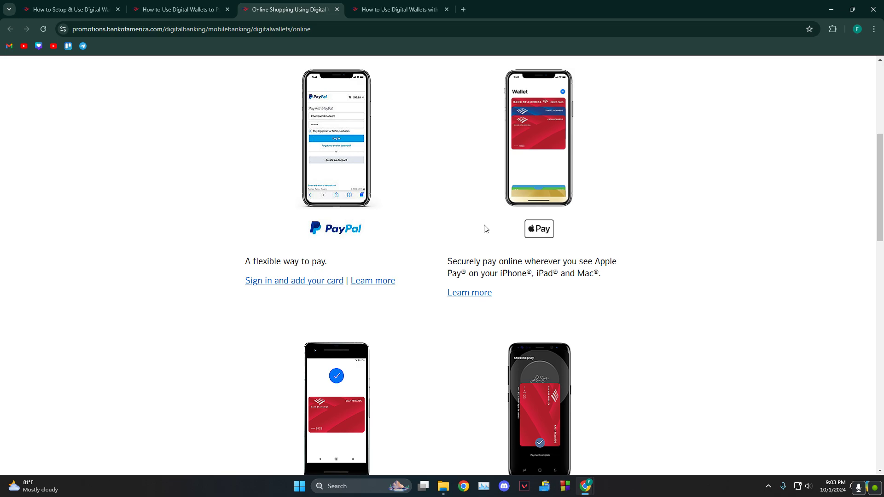
{"action": "left_click", "coordinate": [398, 9]}
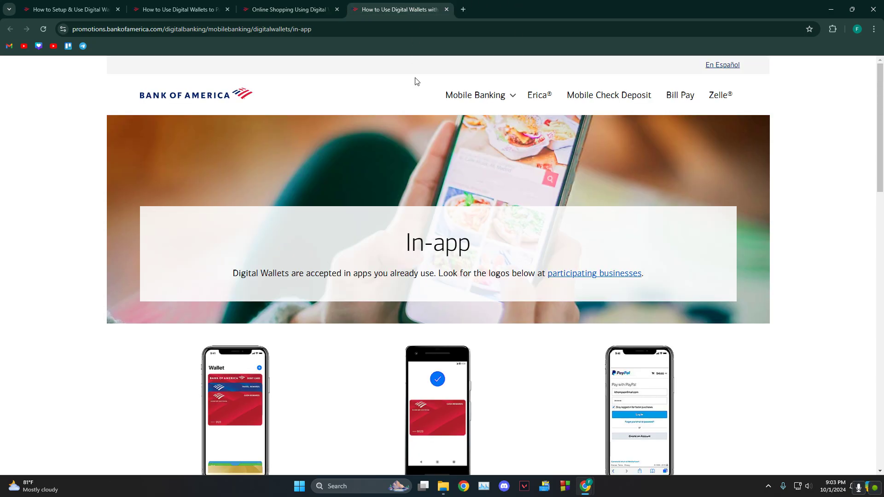
{"action": "scroll", "scroll_direction": "down", "scroll_amount": 3}
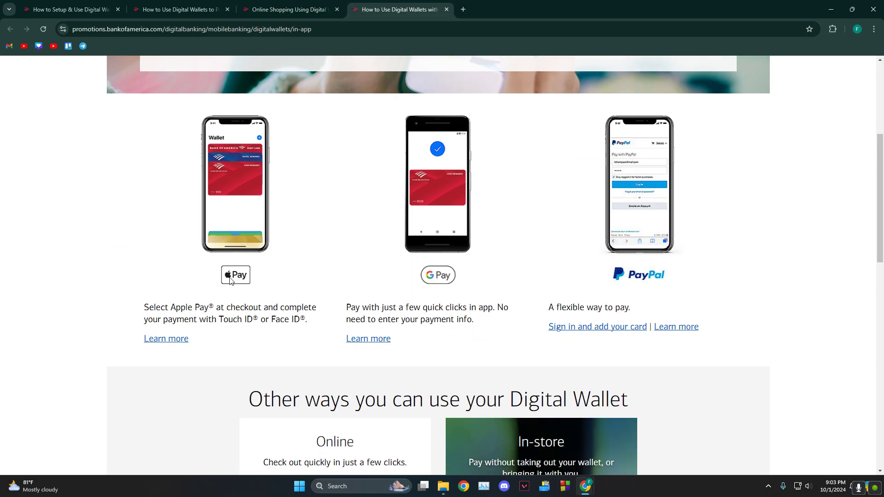